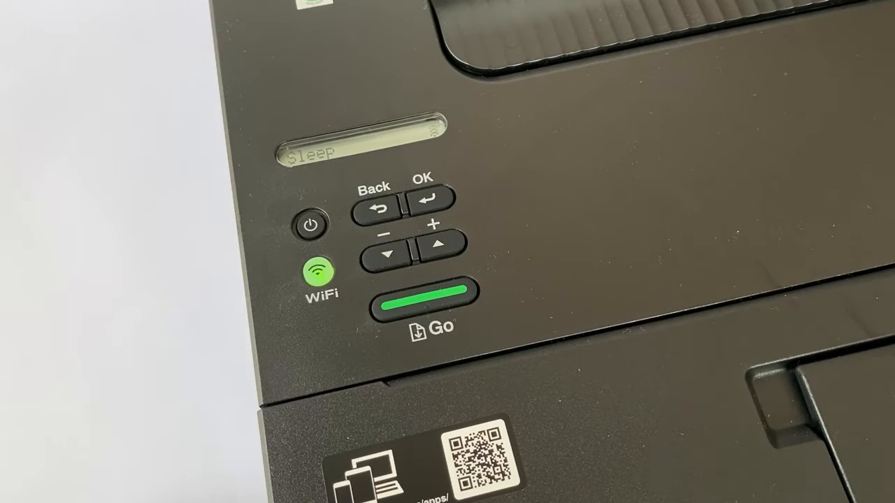
click(437, 243)
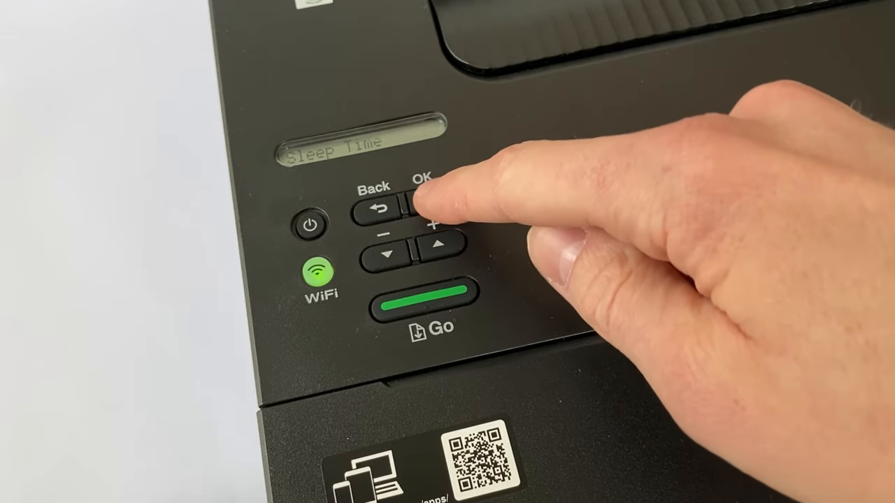
click(431, 199)
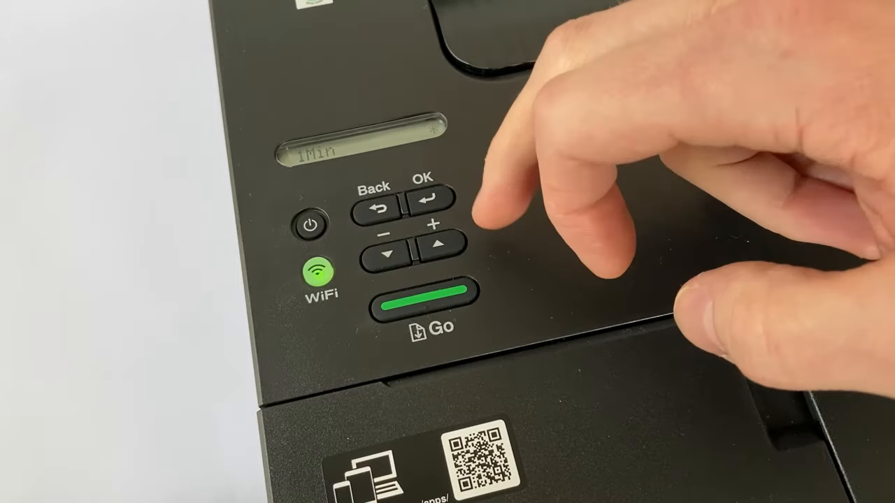
click(388, 253)
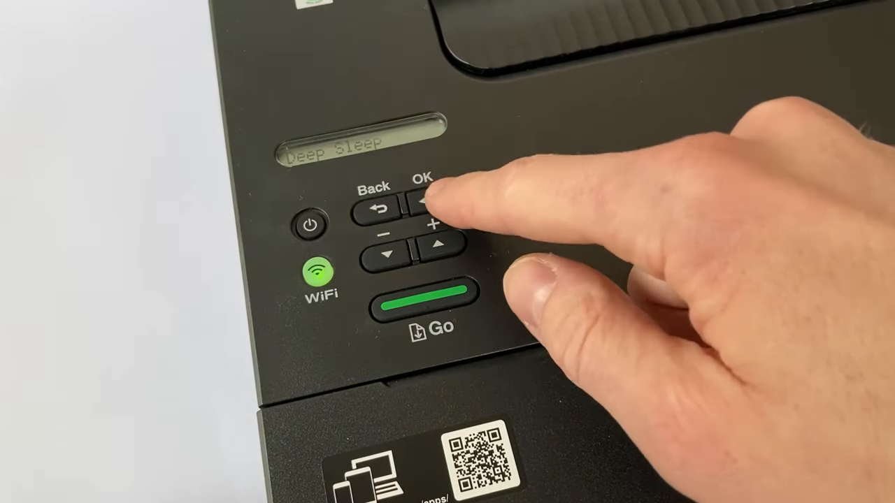
click(427, 203)
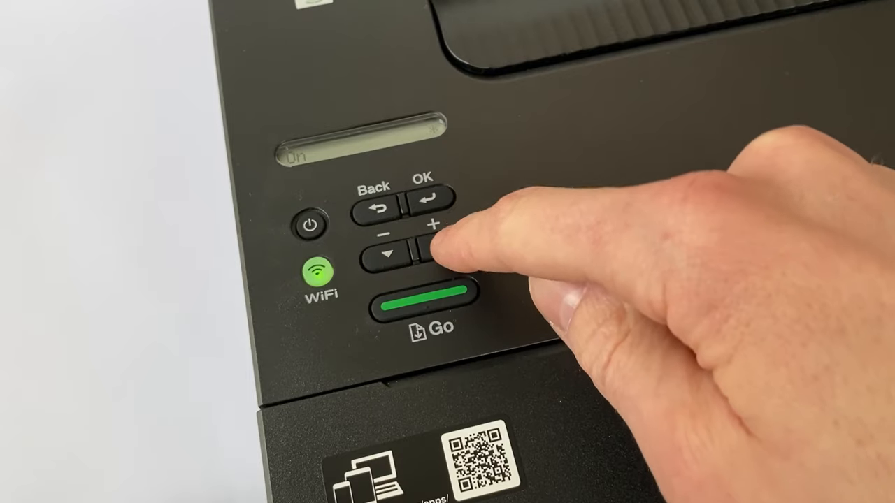
click(432, 252)
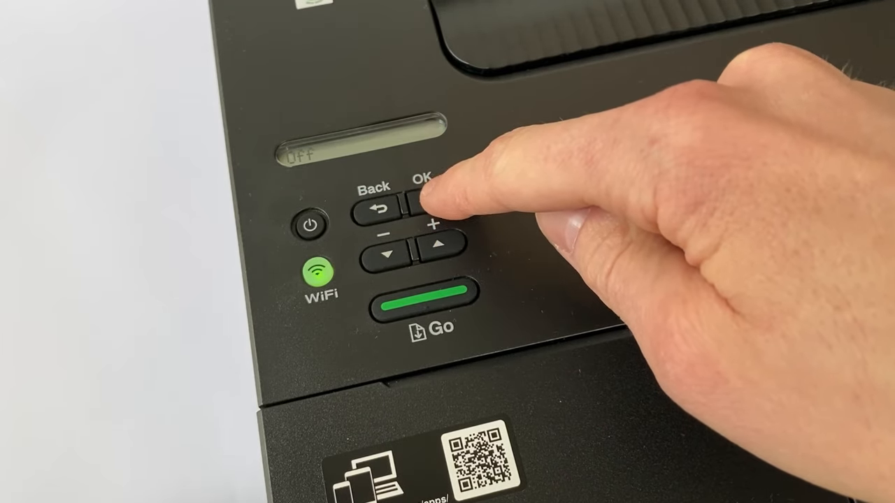
click(426, 203)
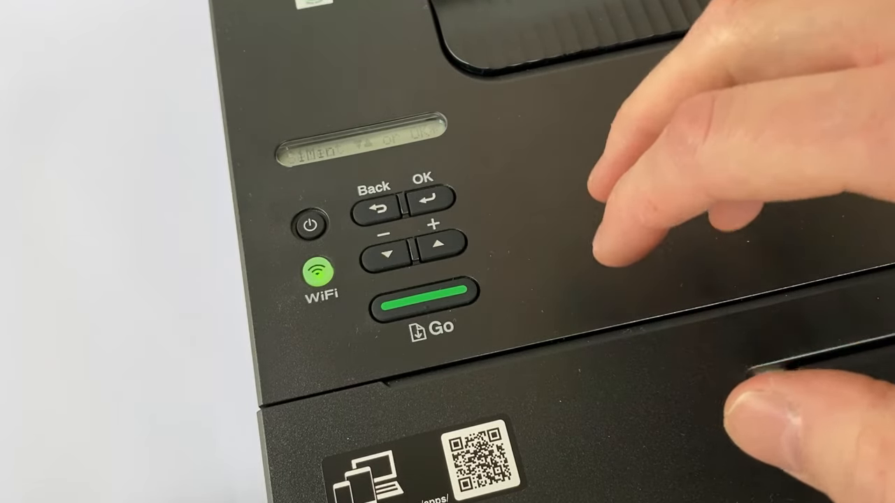
click(428, 200)
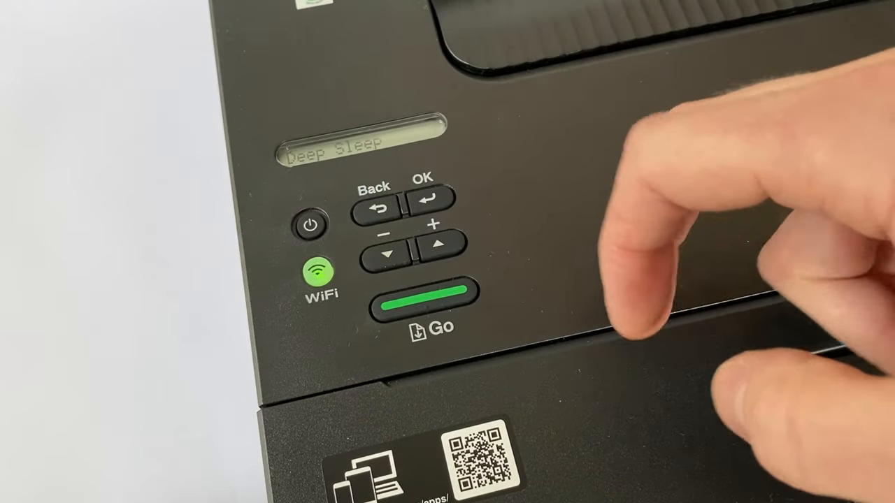
click(311, 223)
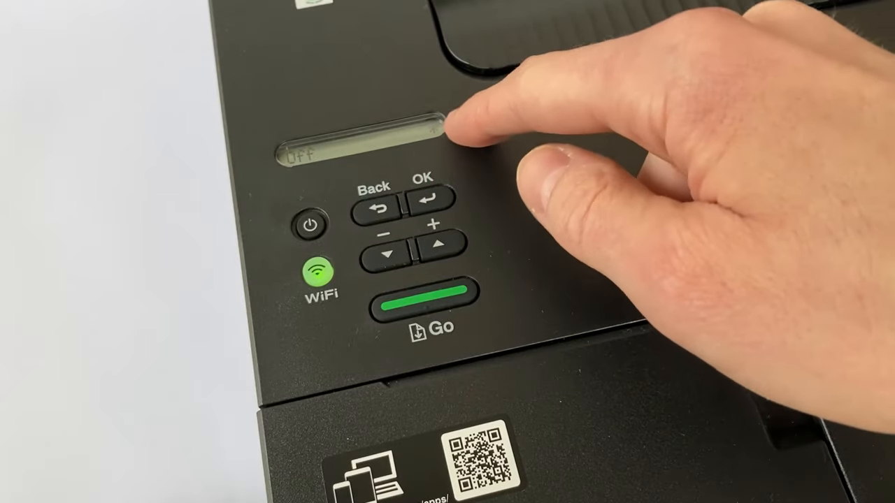